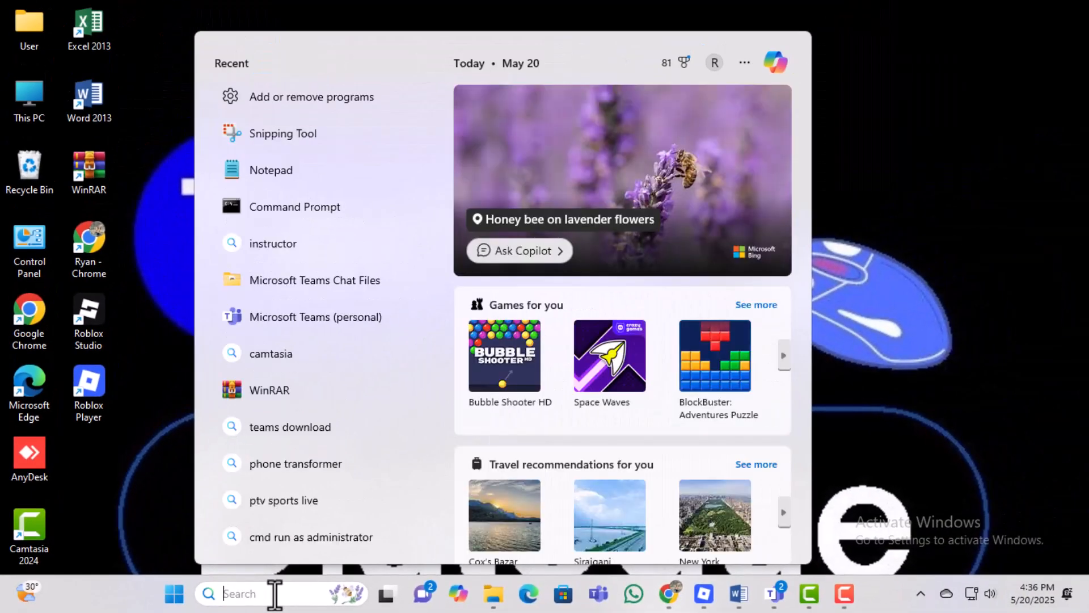
Step: Search 'remove' from the taskbar and launch Add or remove programs
{"action": "type", "text": "remove"}
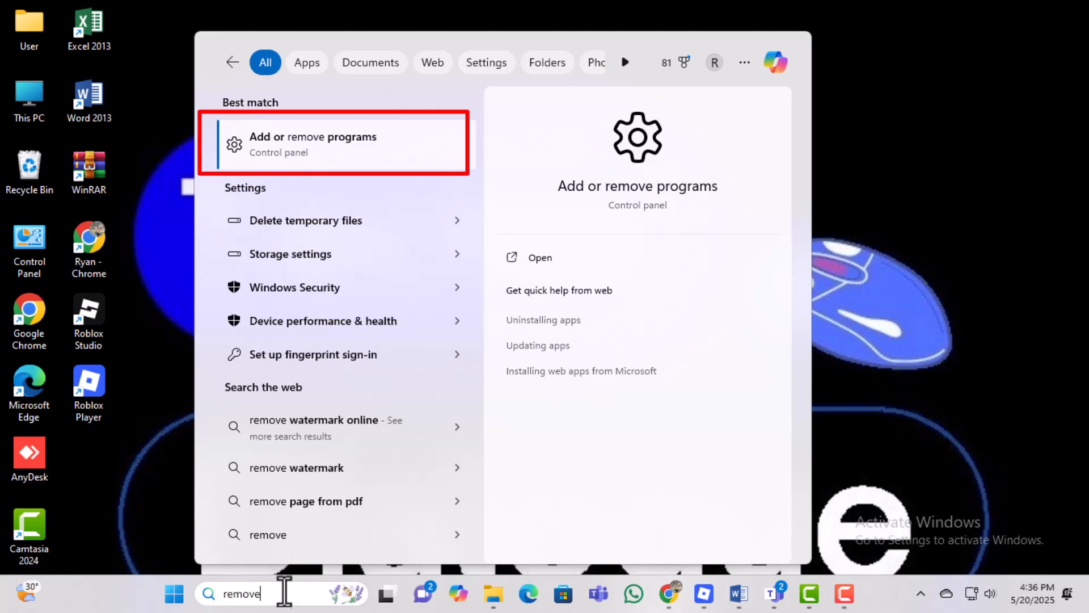
{"action": "mouse_move", "coordinate": [367, 160]}
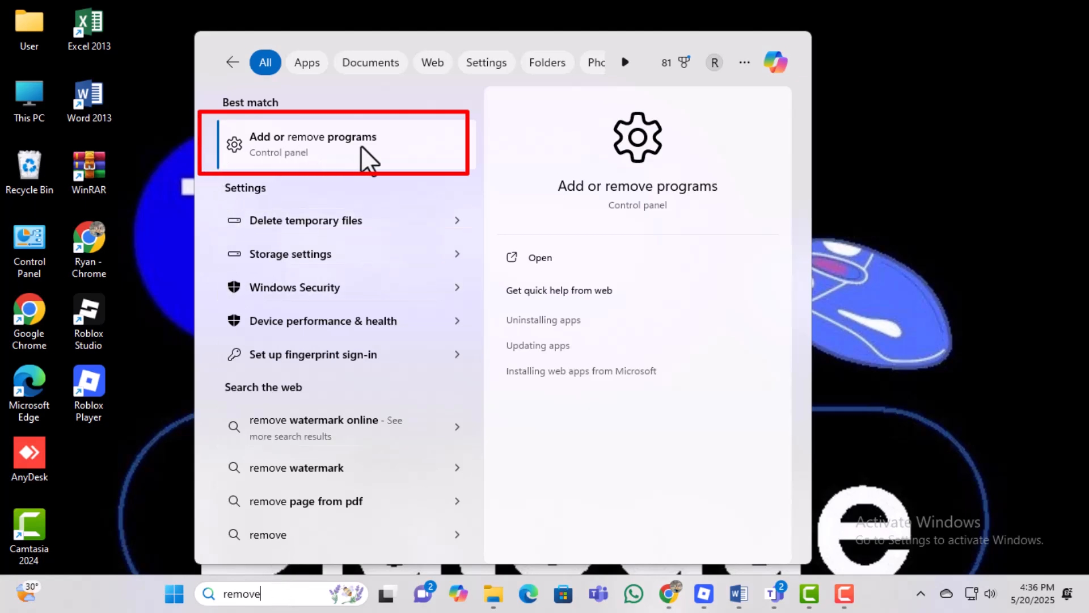
{"action": "left_click", "coordinate": [313, 143]}
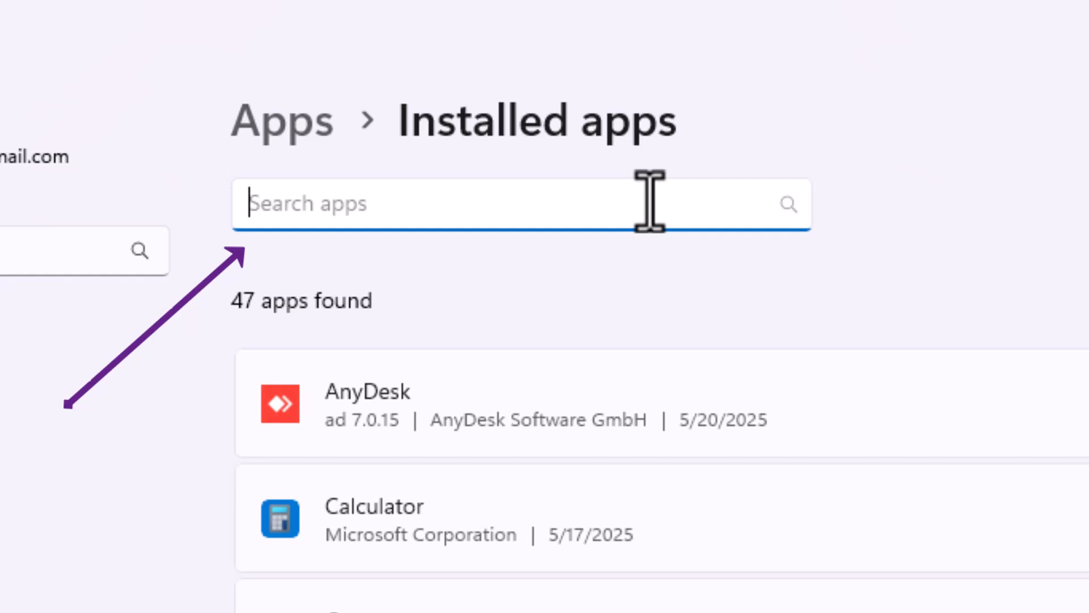
Step: Filter Installed apps with 'rob' to show only Roblox Player for User
{"action": "type", "text": "rob"}
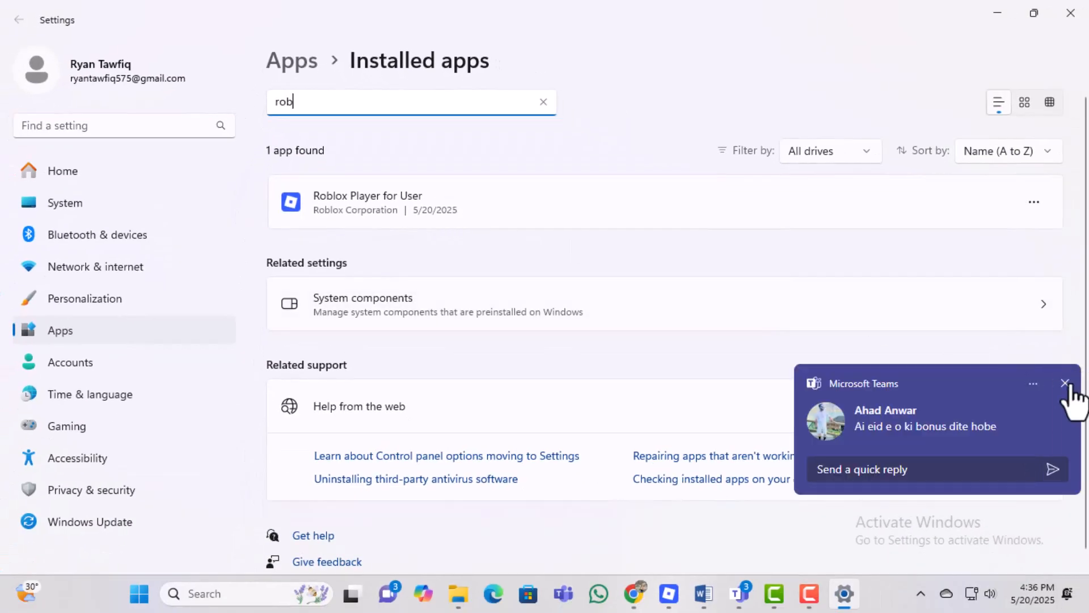
Step: Dismiss the Teams toast and begin uninstalling Roblox Player for User from its actions menu
{"action": "left_click", "coordinate": [1064, 382]}
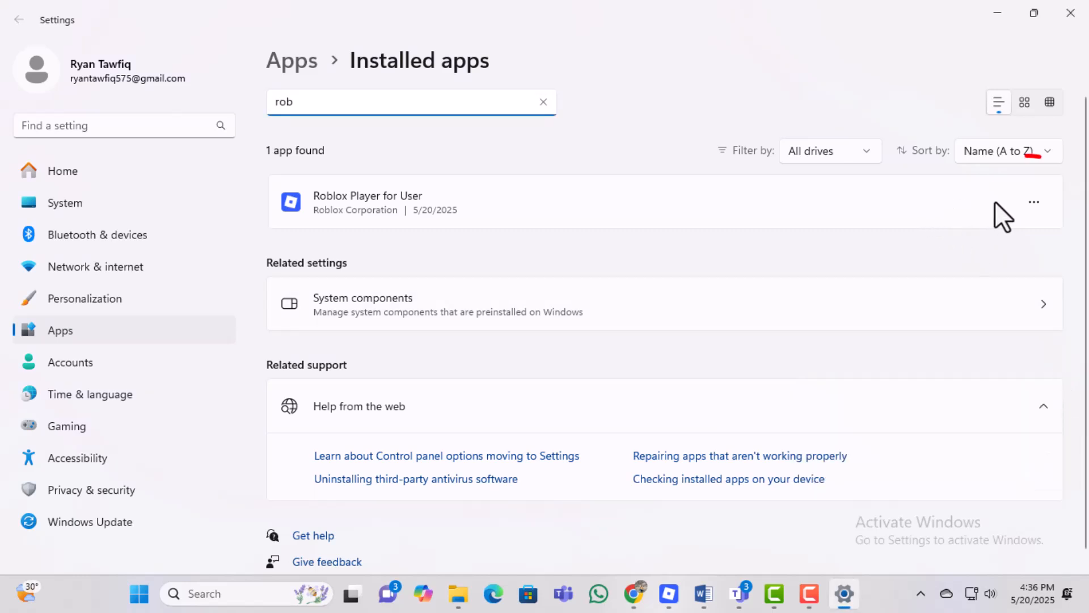
{"action": "left_click", "coordinate": [1033, 202]}
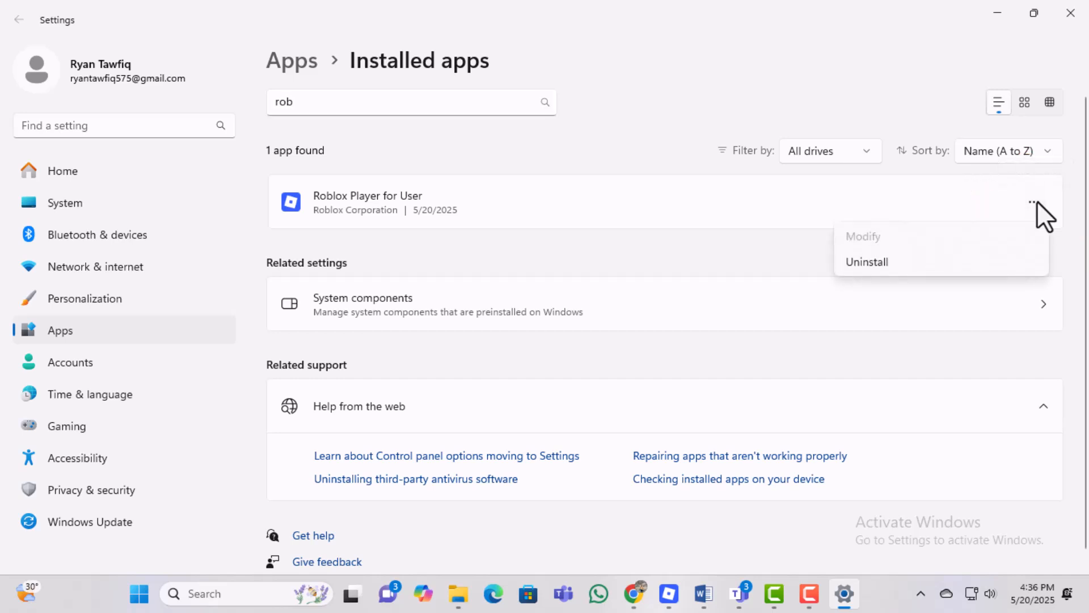
{"action": "mouse_move", "coordinate": [1035, 219]}
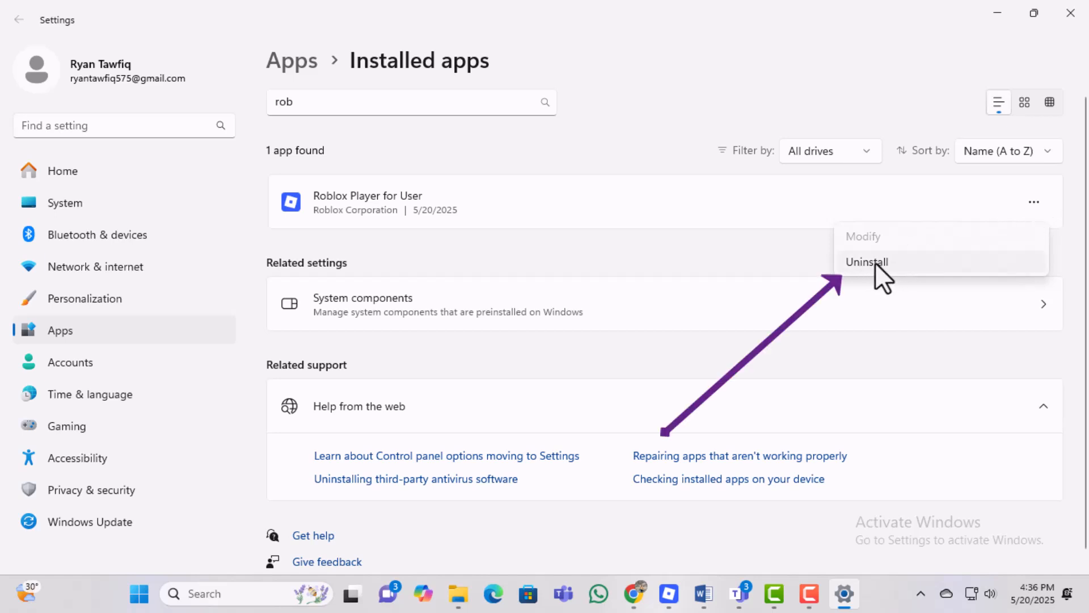
{"action": "left_click", "coordinate": [866, 262]}
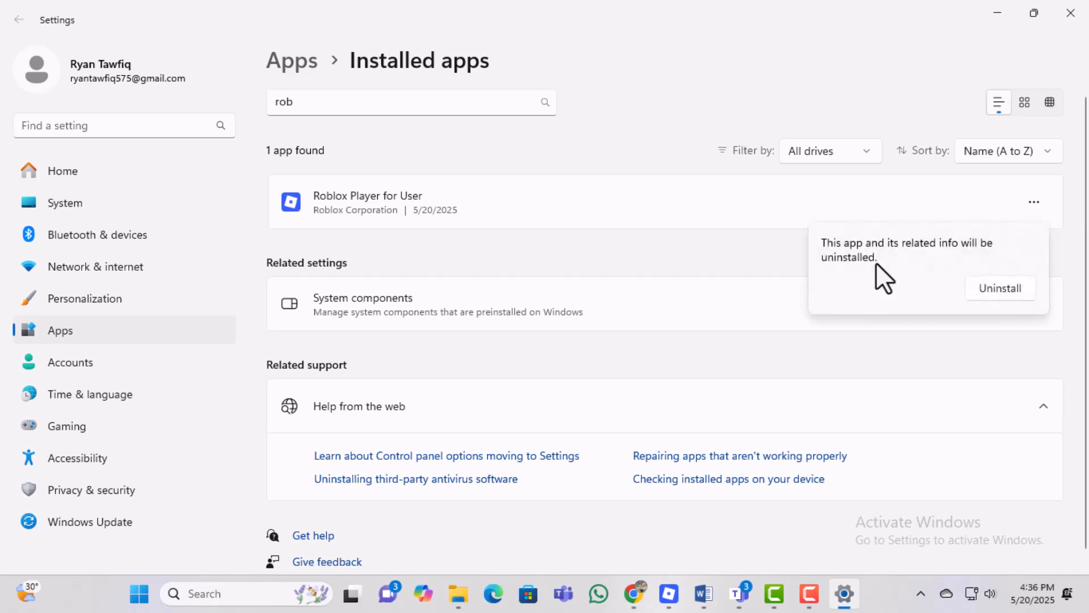